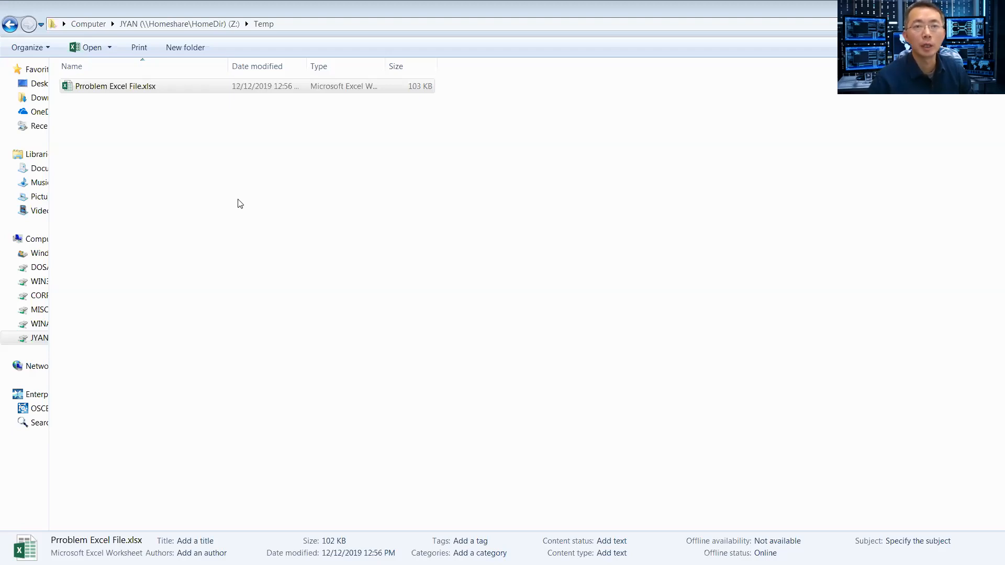
Step: Launch Prroblem Excel File.xlsx from the Temp folder in Excel
double_click(114, 86)
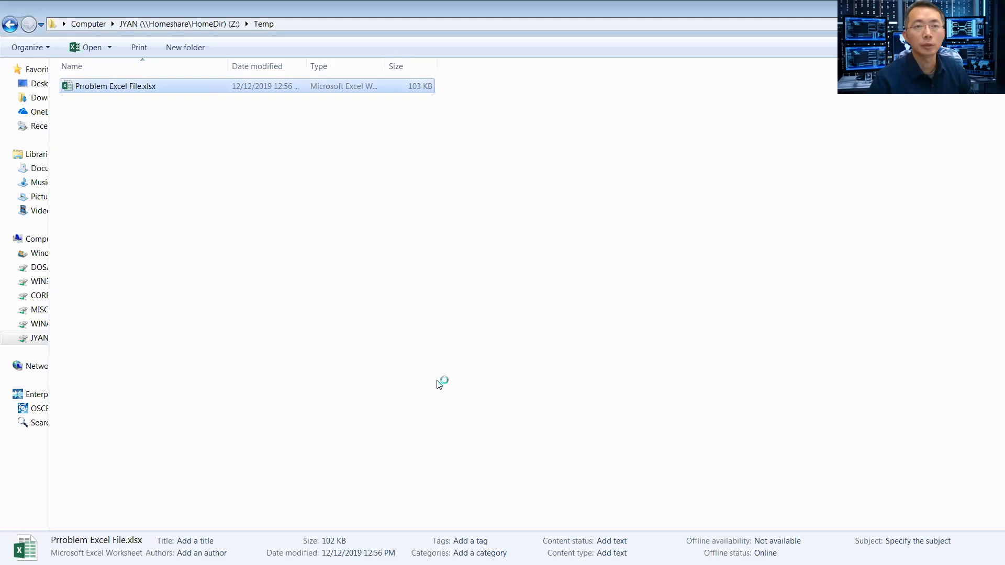
double_click(116, 86)
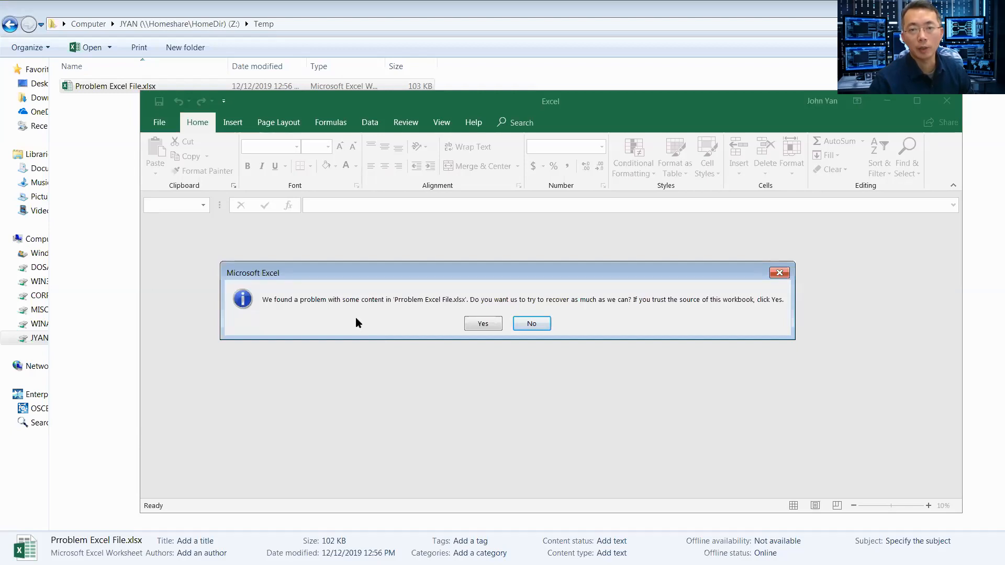
mouse_move(350, 317)
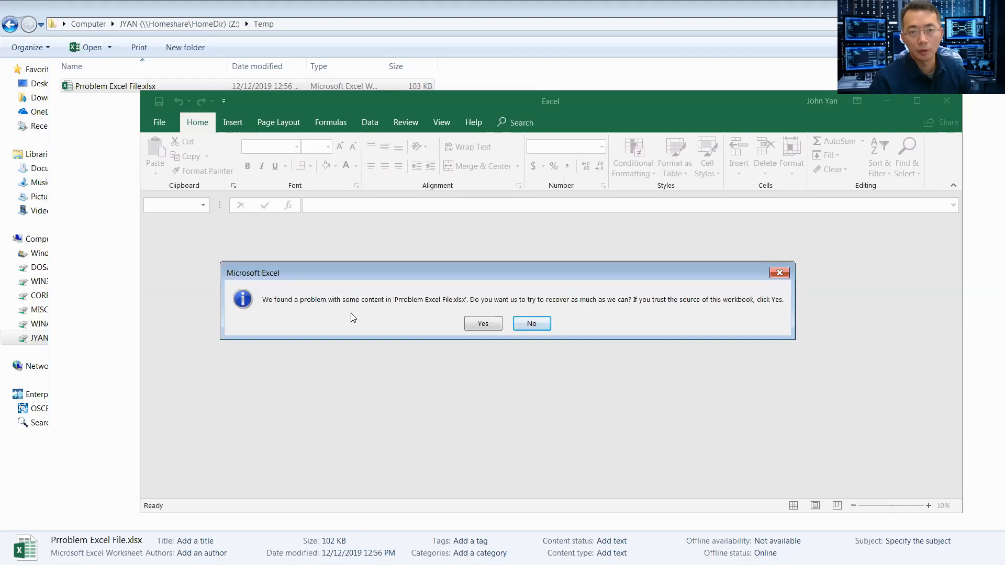
mouse_move(604, 306)
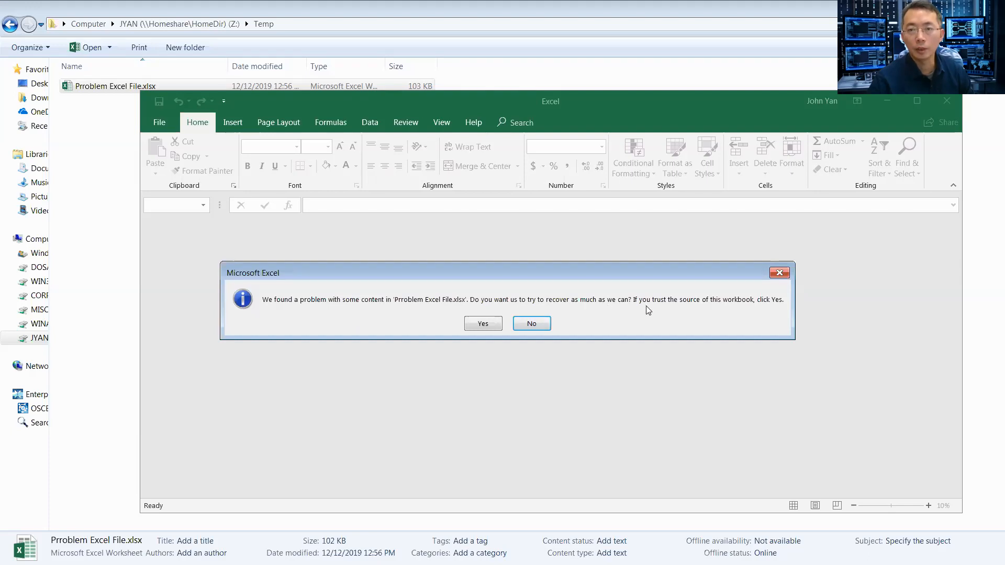
mouse_move(561, 306)
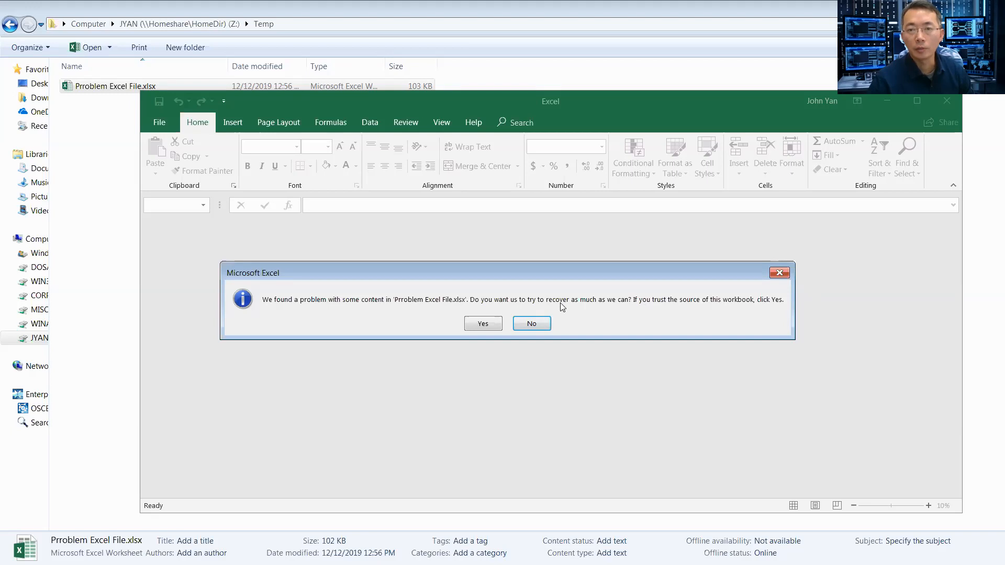
Step: Accept Excel's recovery attempt and dismiss the could-not-find-file error, leaving a blank Book1
click(482, 323)
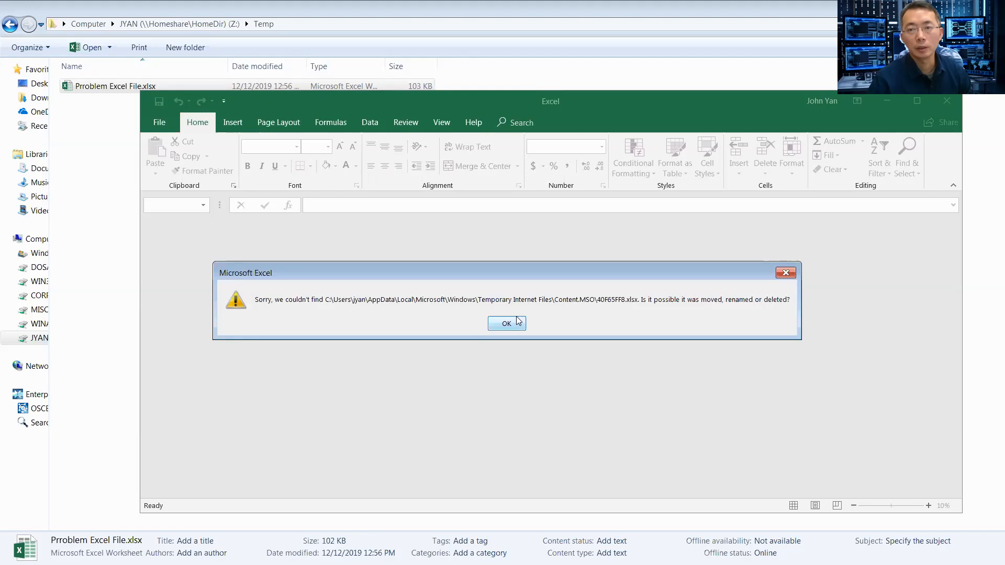
mouse_move(741, 320)
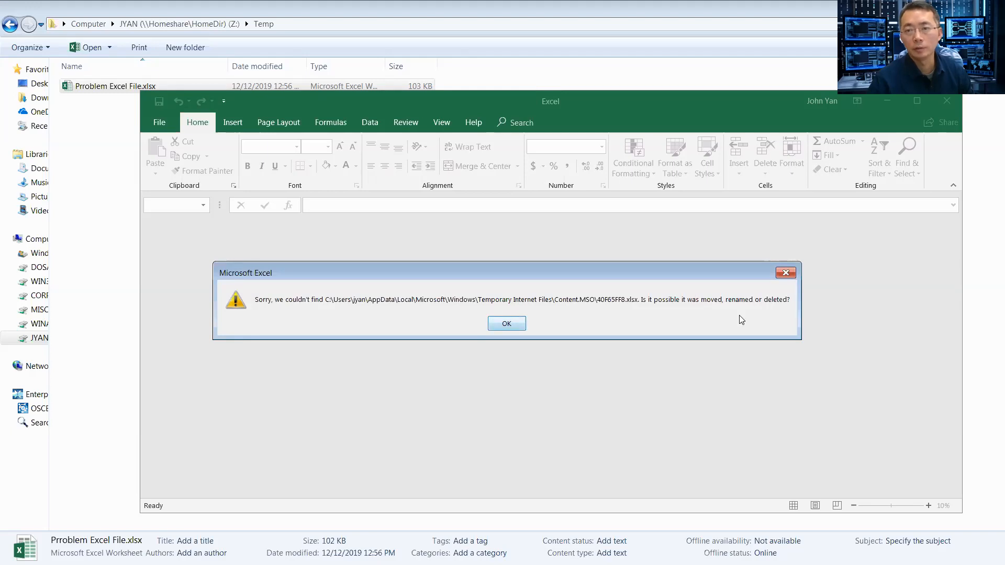
click(505, 323)
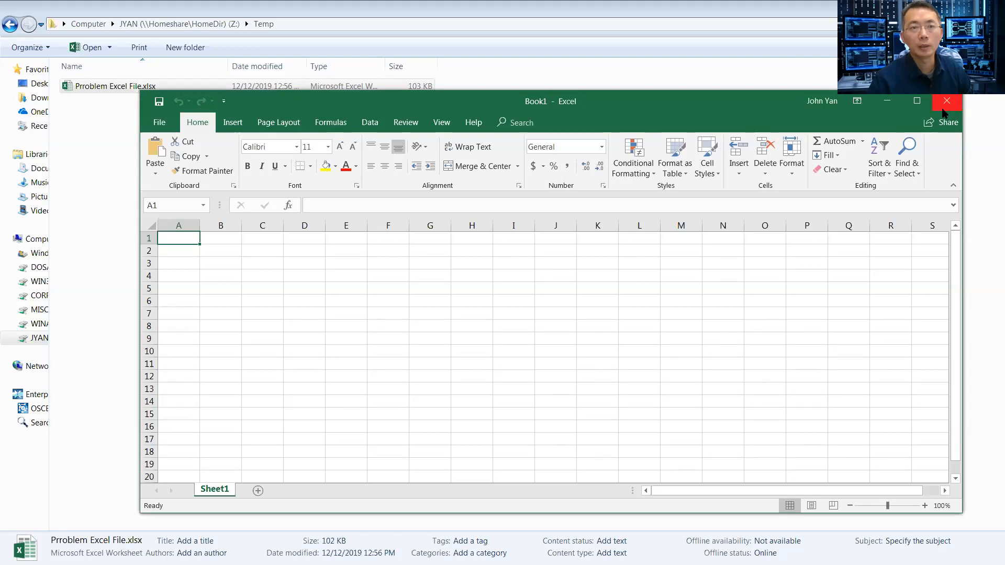
Step: Close Excel, move the Temp folder window aside, and show the Google Docs apps menu
click(946, 101)
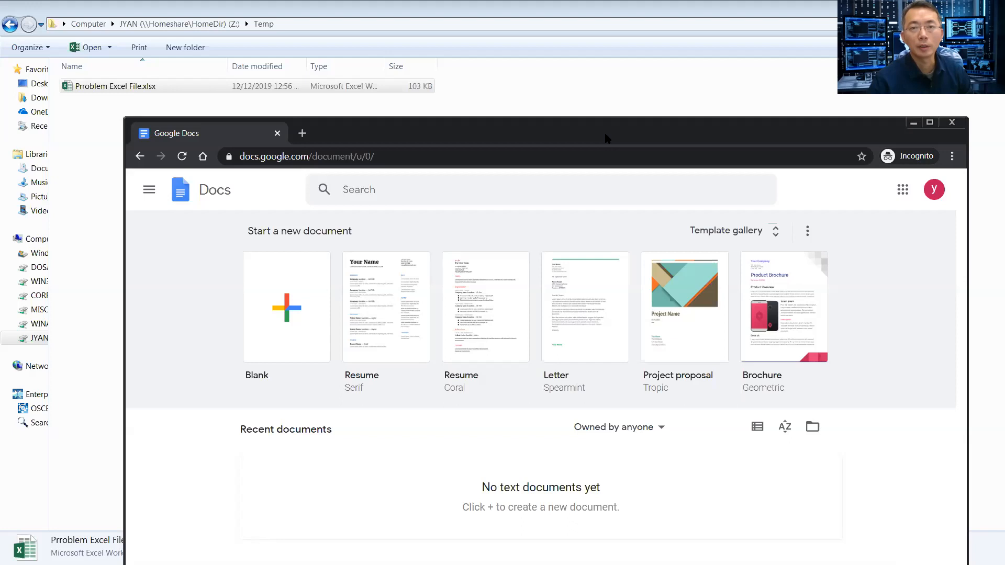
mouse_move(633, 12)
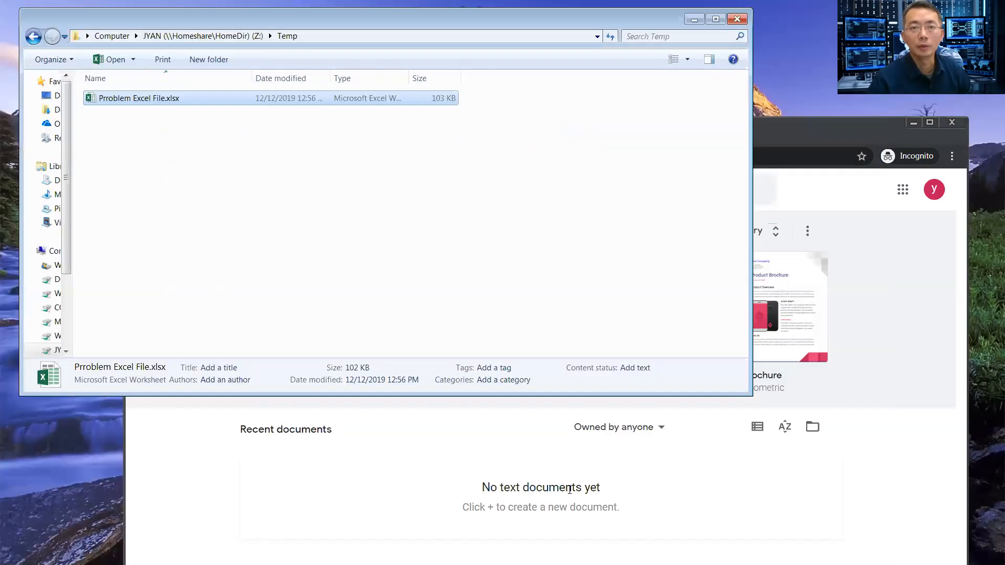
drag(139, 97, 477, 462)
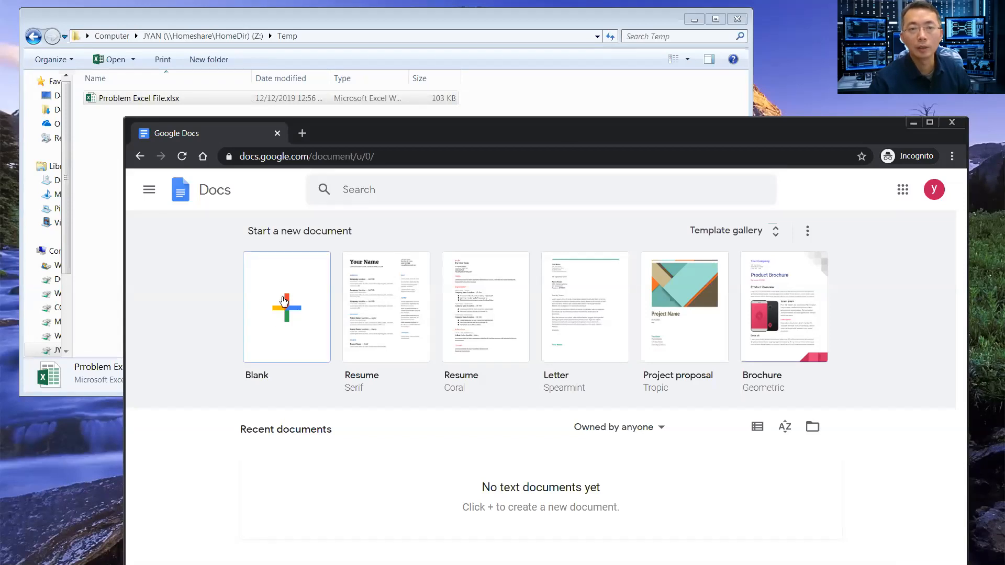
click(285, 307)
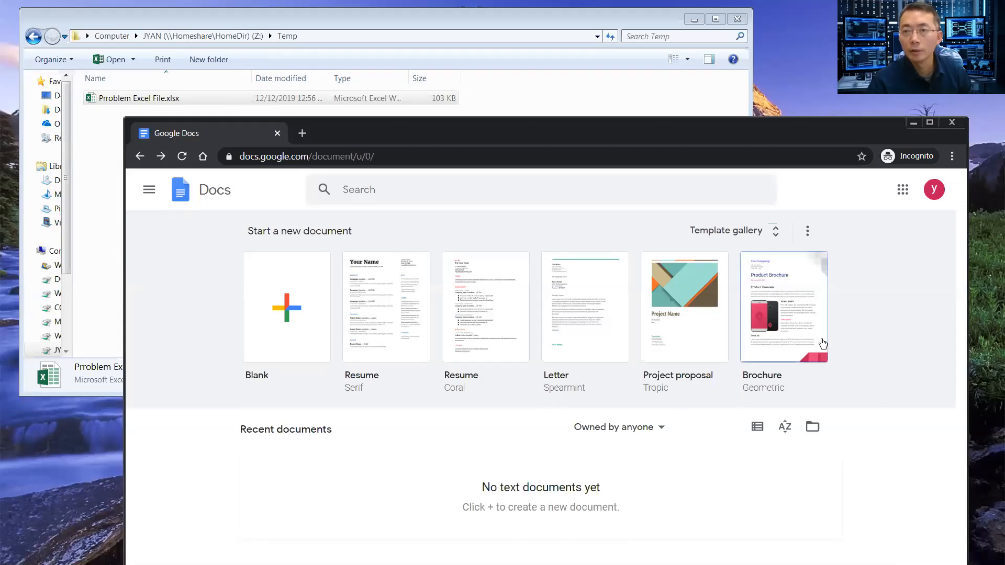
click(149, 189)
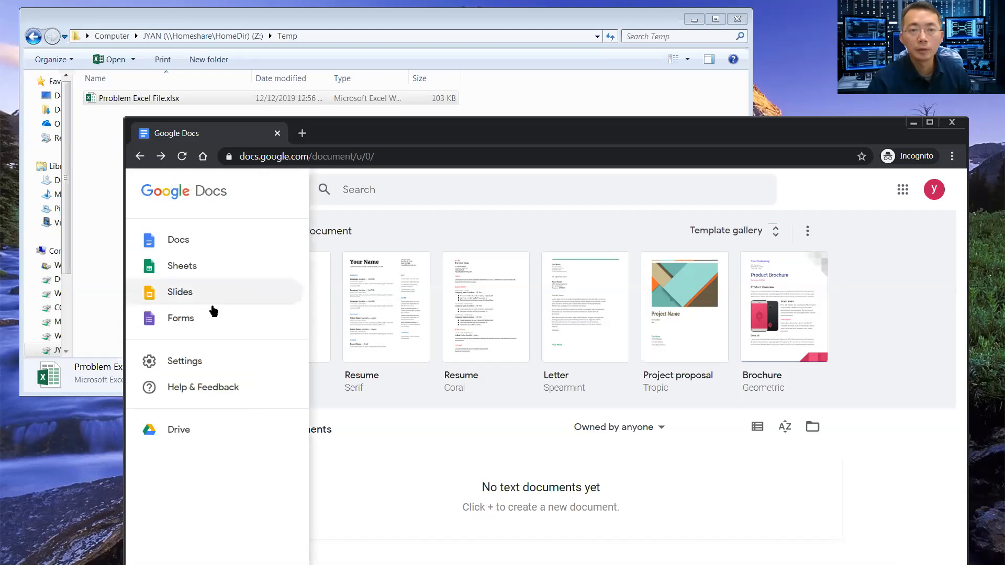
mouse_move(227, 434)
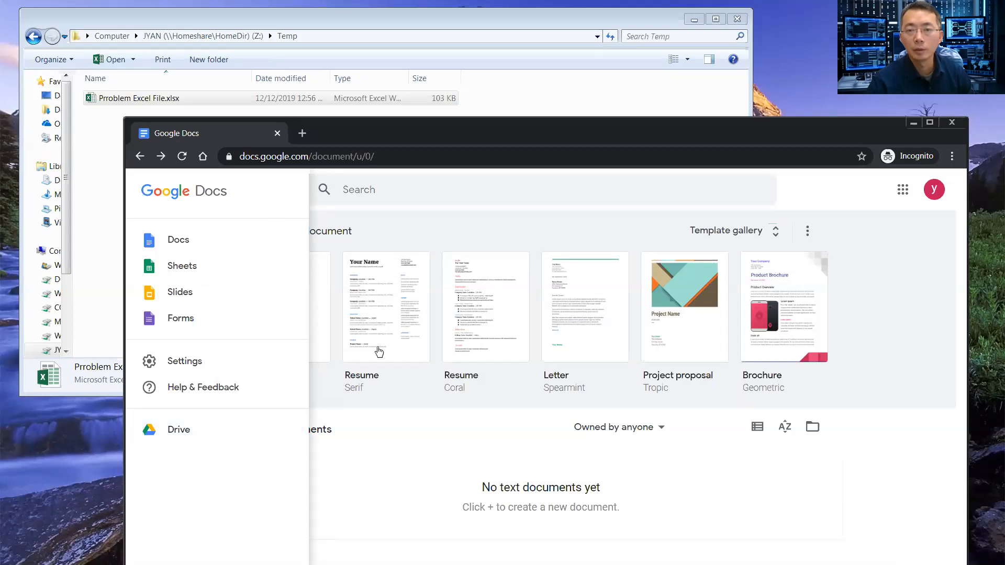
Step: Go to Google Drive's My Drive from the Docs side menu
click(179, 429)
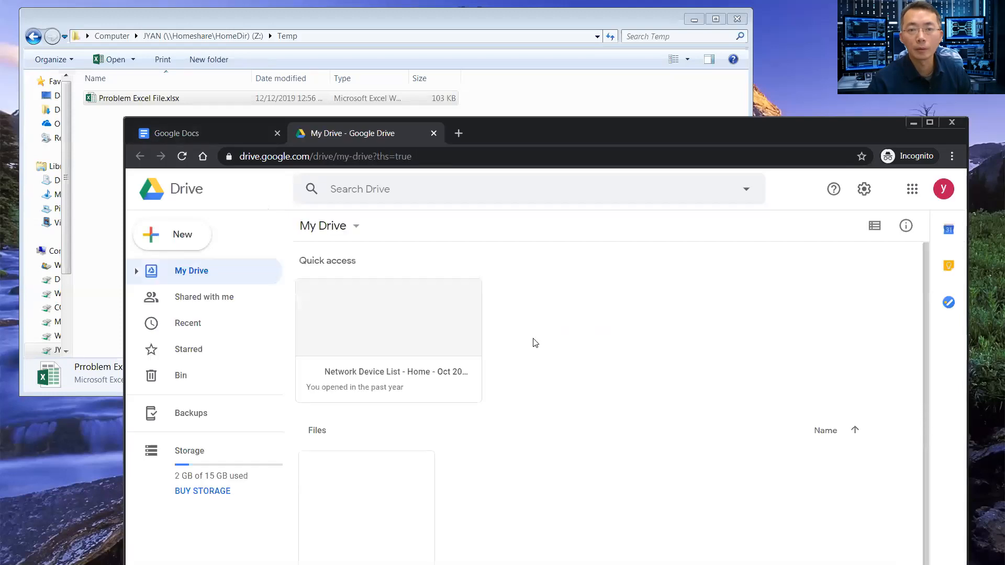
Step: Upload Prroblem Excel File.xlsx into My Drive and preview the uploaded file
click(148, 99)
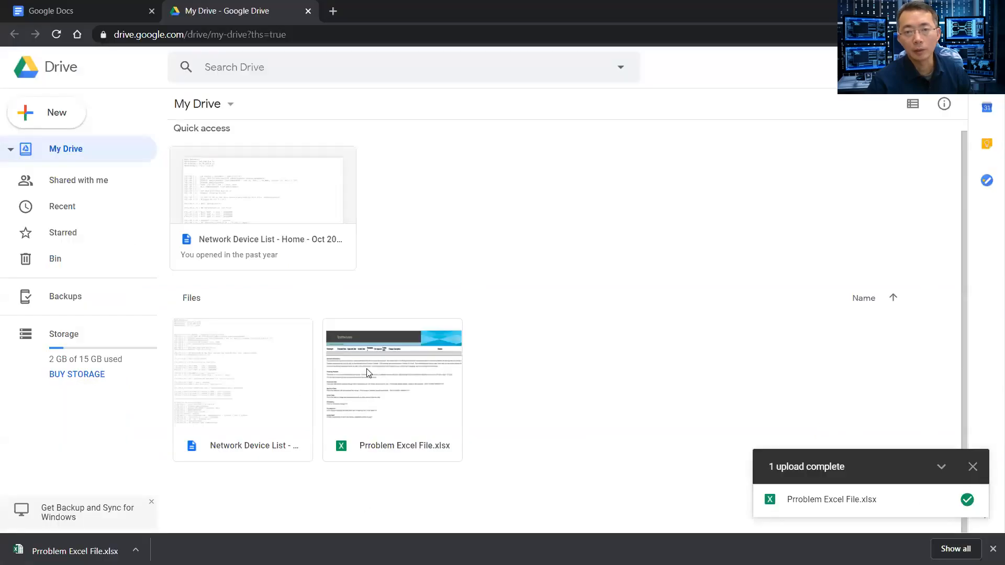
click(392, 376)
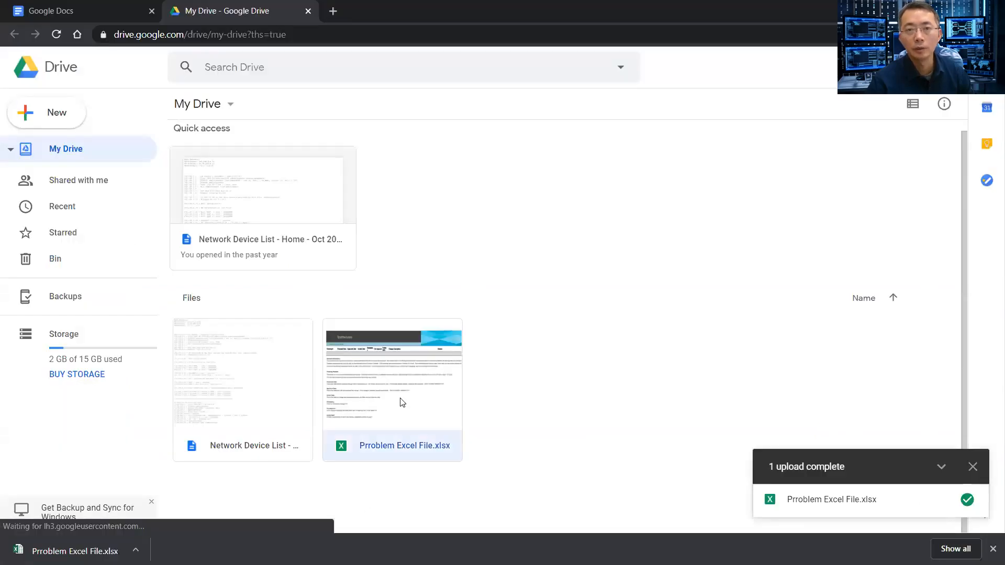
double_click(392, 376)
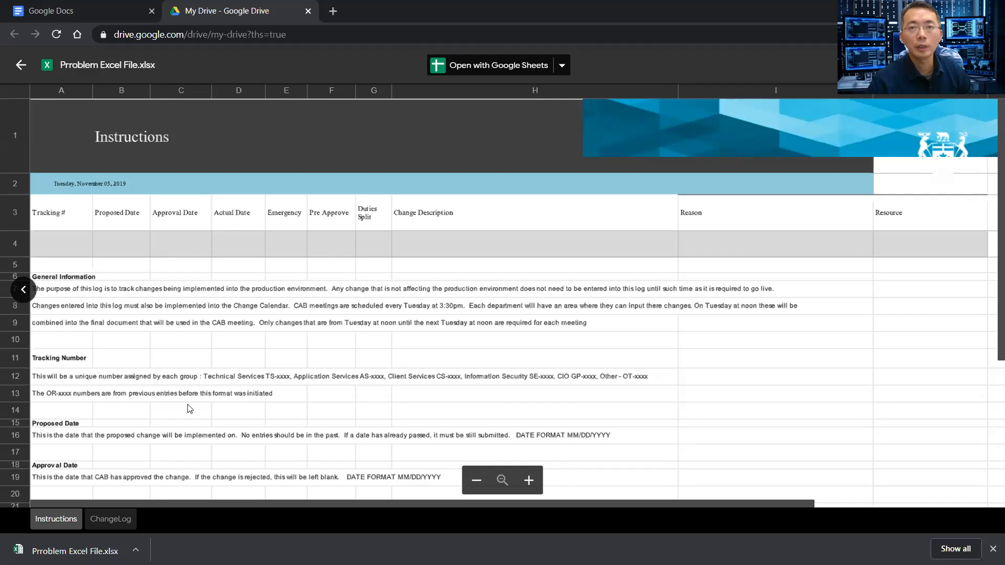
mouse_move(73, 82)
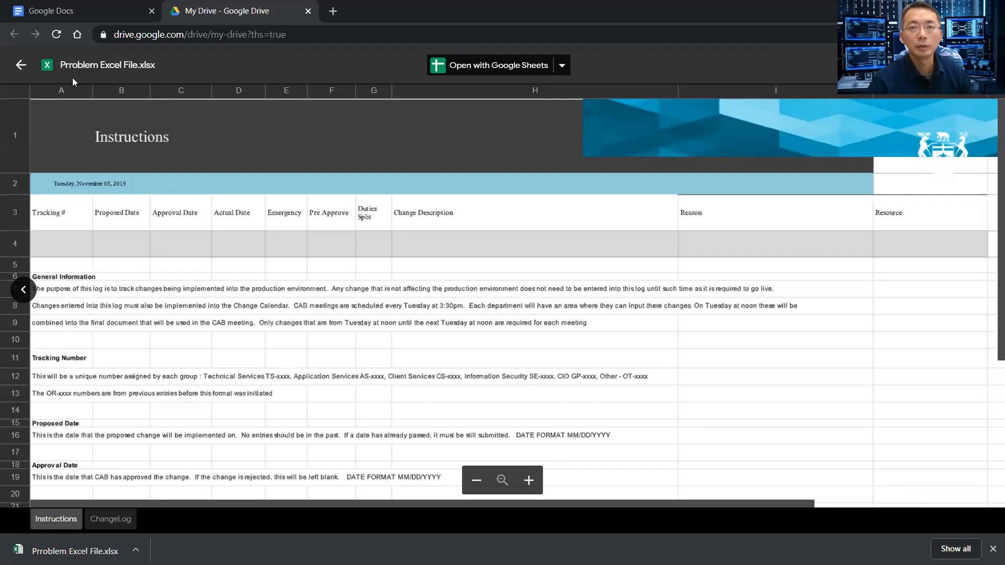
Step: Open the previewed workbook with Google Sheets
click(498, 65)
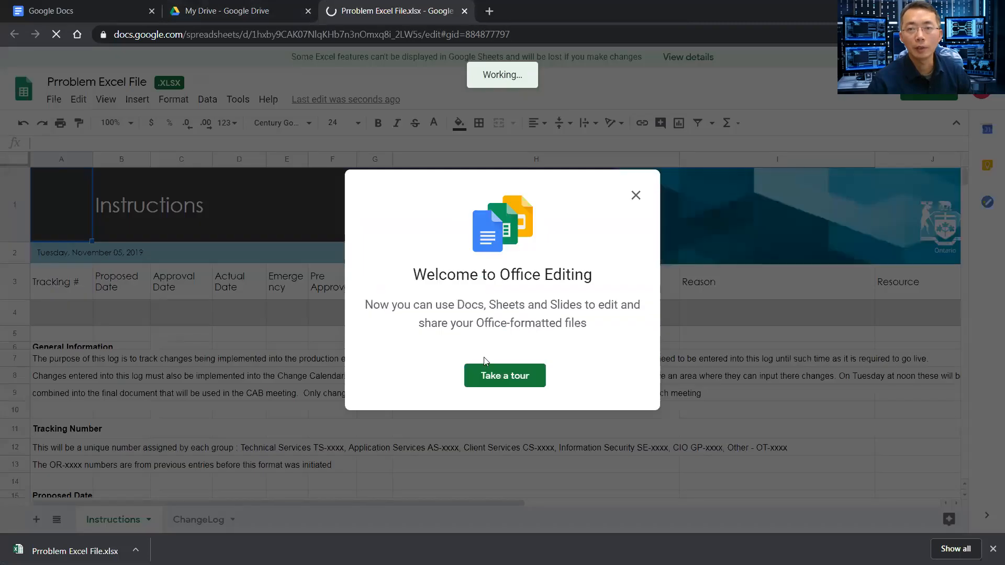
Step: Show the File menu of the recovered spreadsheet in Google Sheets
click(53, 100)
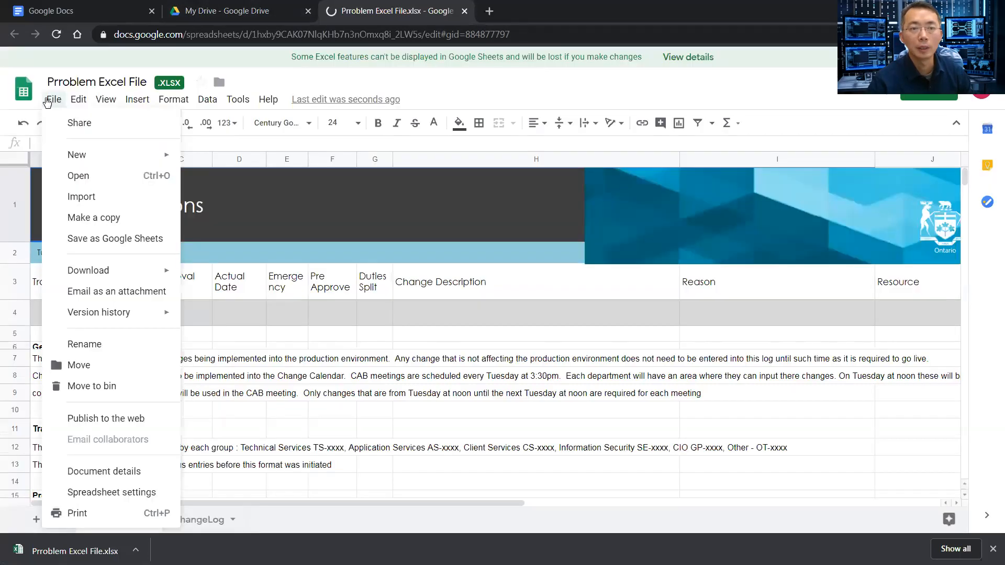
mouse_move(92, 387)
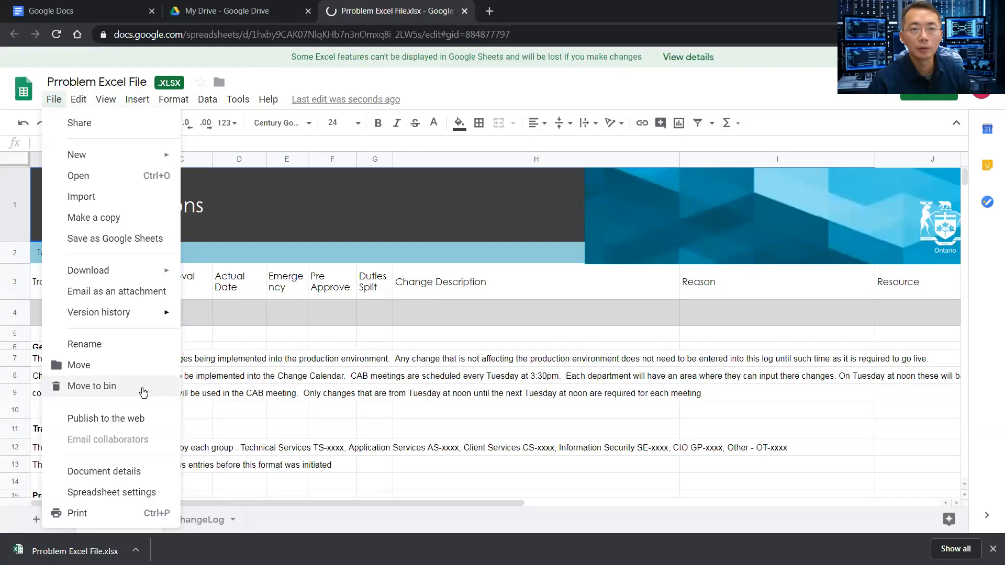